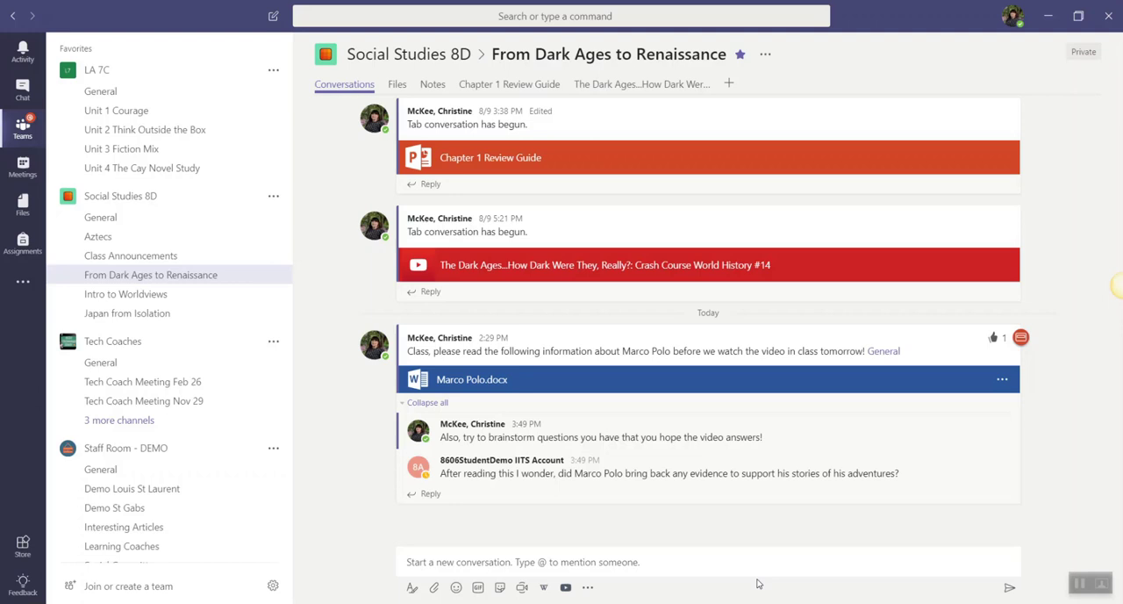
pyautogui.moveTo(623, 270)
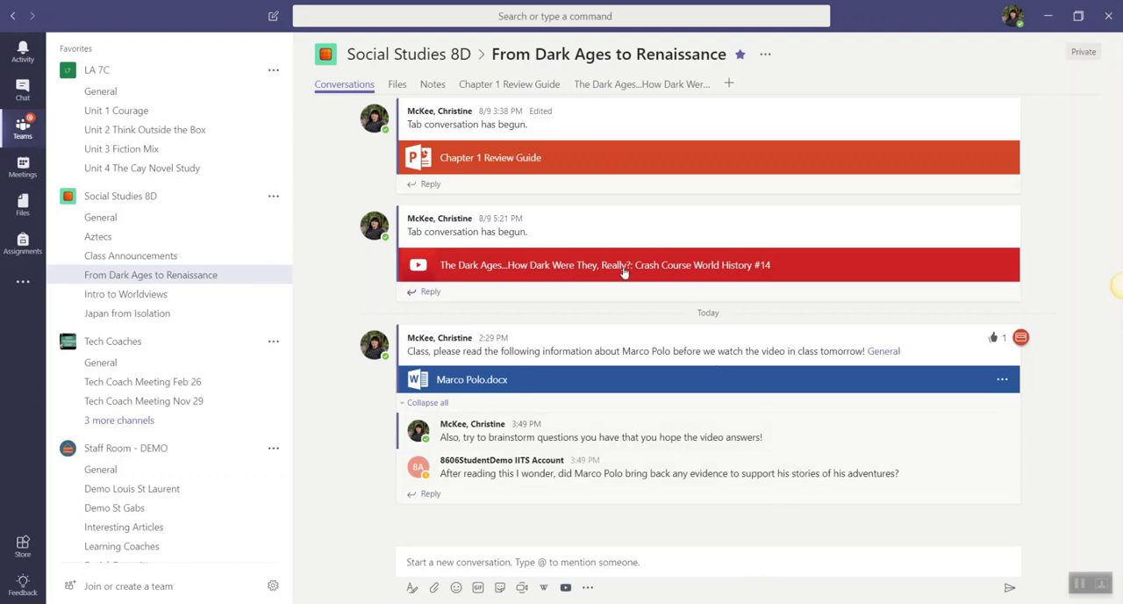
pyautogui.moveTo(399, 128)
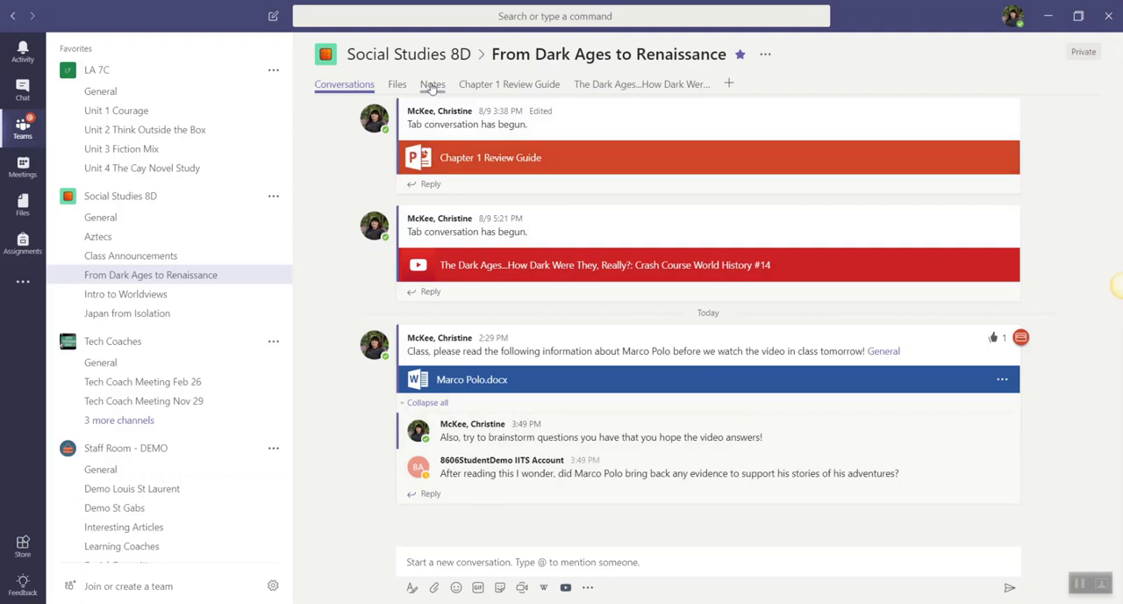
pyautogui.moveTo(397, 84)
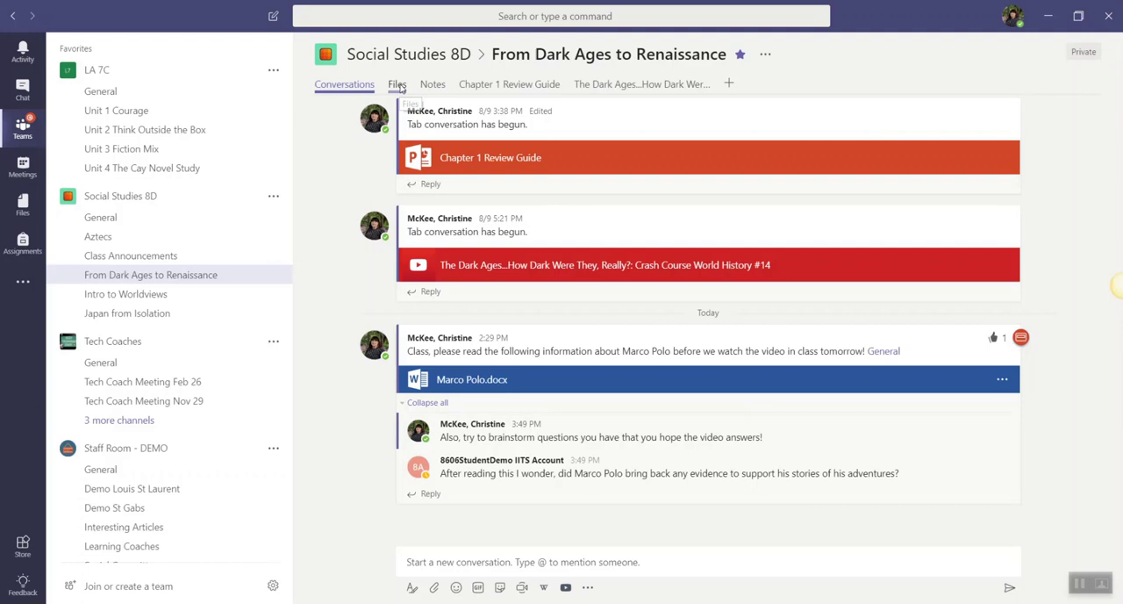
# Step: Open the Marco Polo.docx attachment and show its channel conversation in the side panel
pyautogui.click(397, 84)
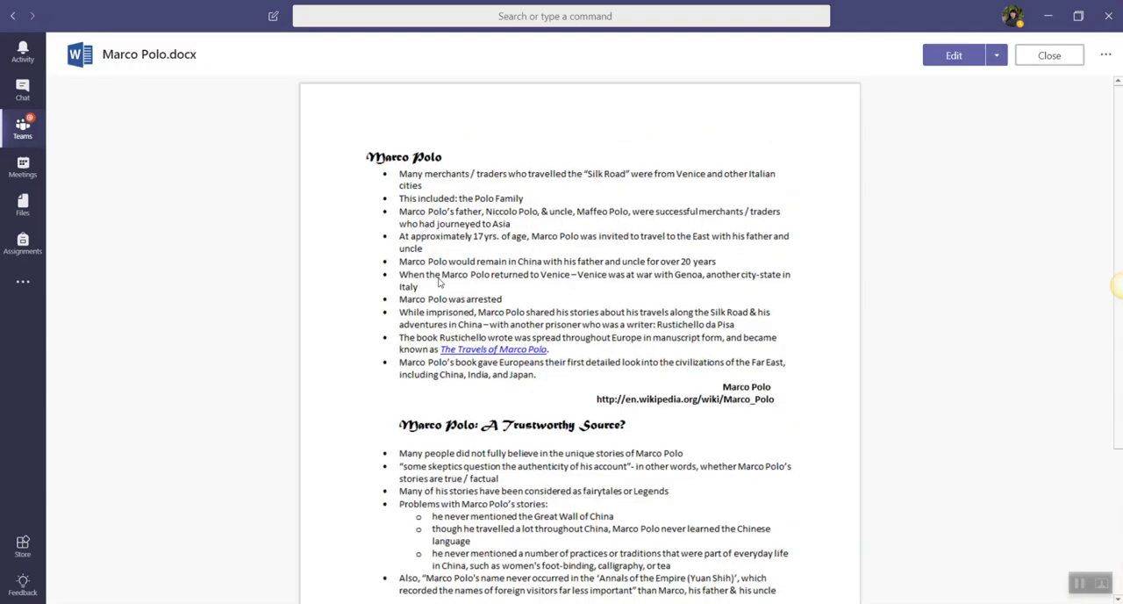
pyautogui.click(1106, 51)
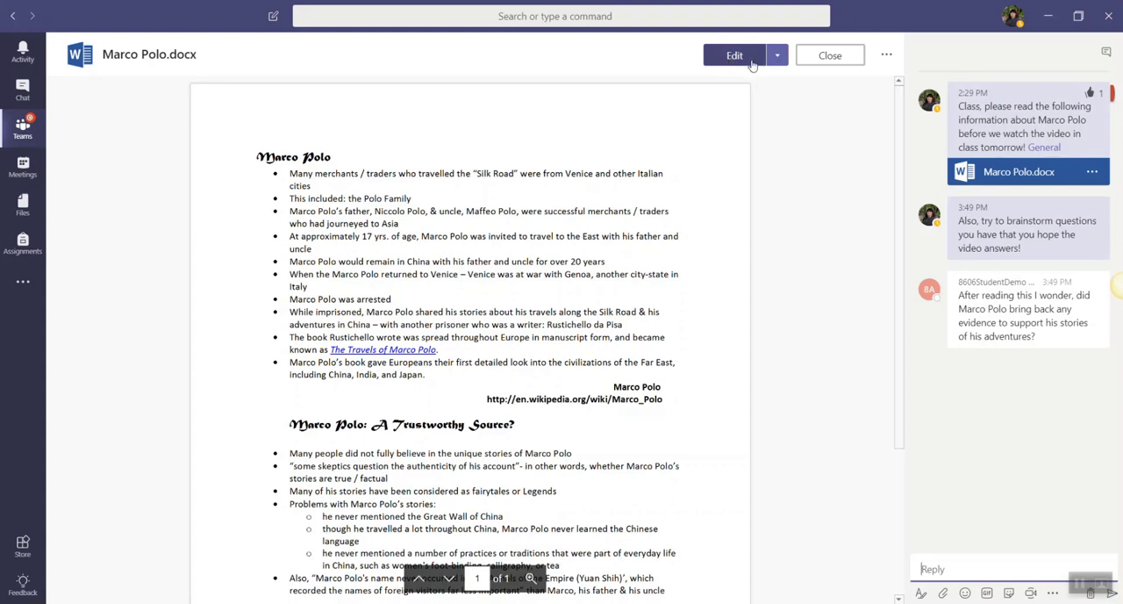
# Step: Switch Marco Polo.docx into editing mode in Word Online
pyautogui.click(735, 54)
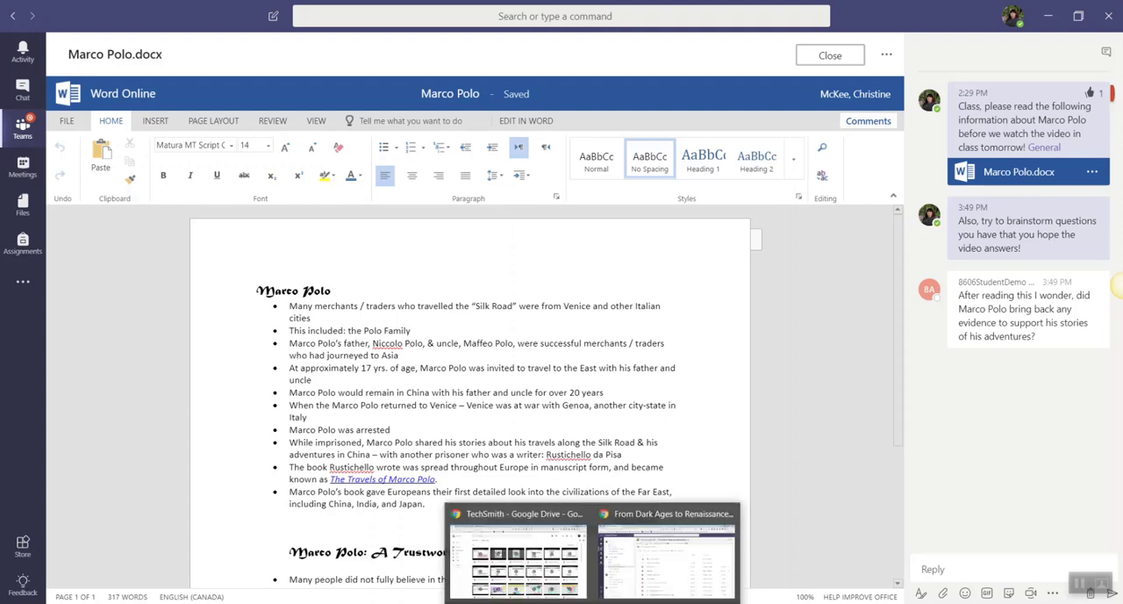
# Step: In web Teams, open Marco Polo.docx from channel files, show conversation, and start editing
pyautogui.click(667, 553)
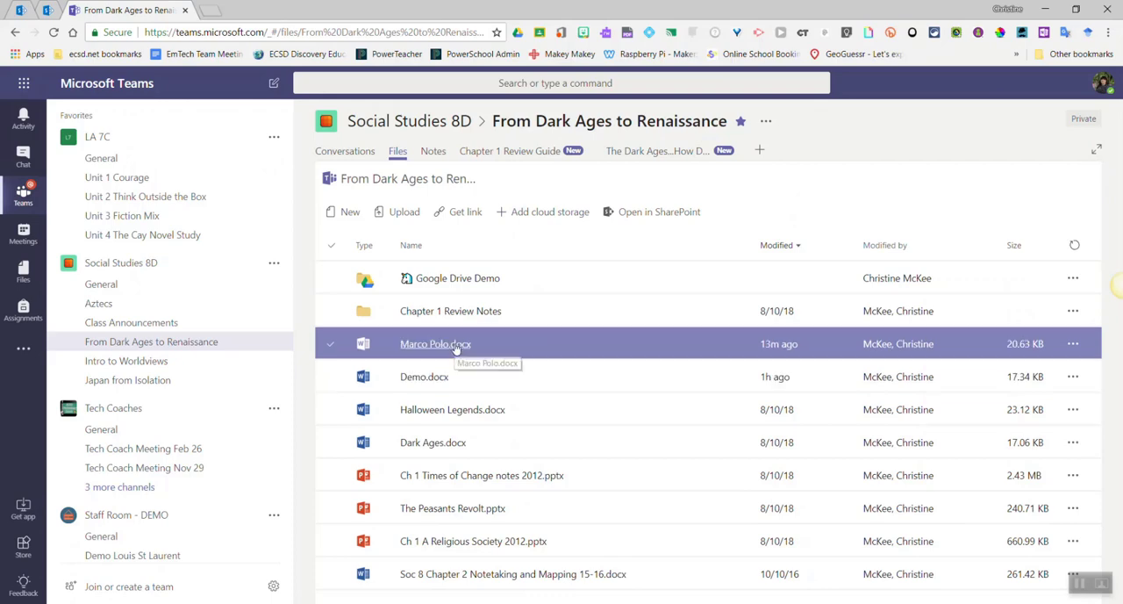
pyautogui.click(436, 343)
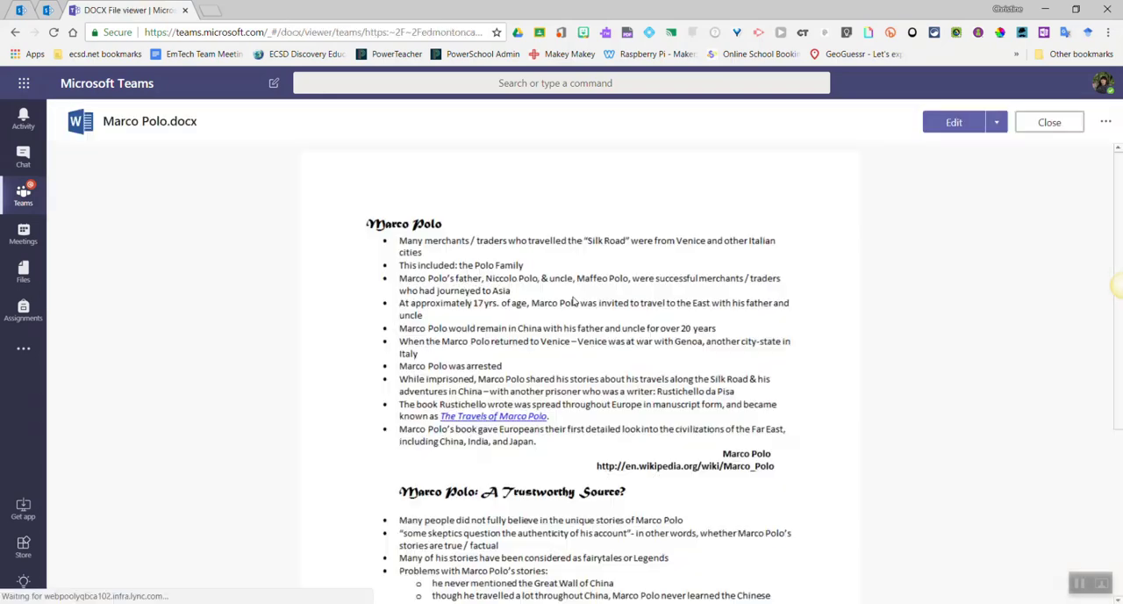
pyautogui.click(1106, 118)
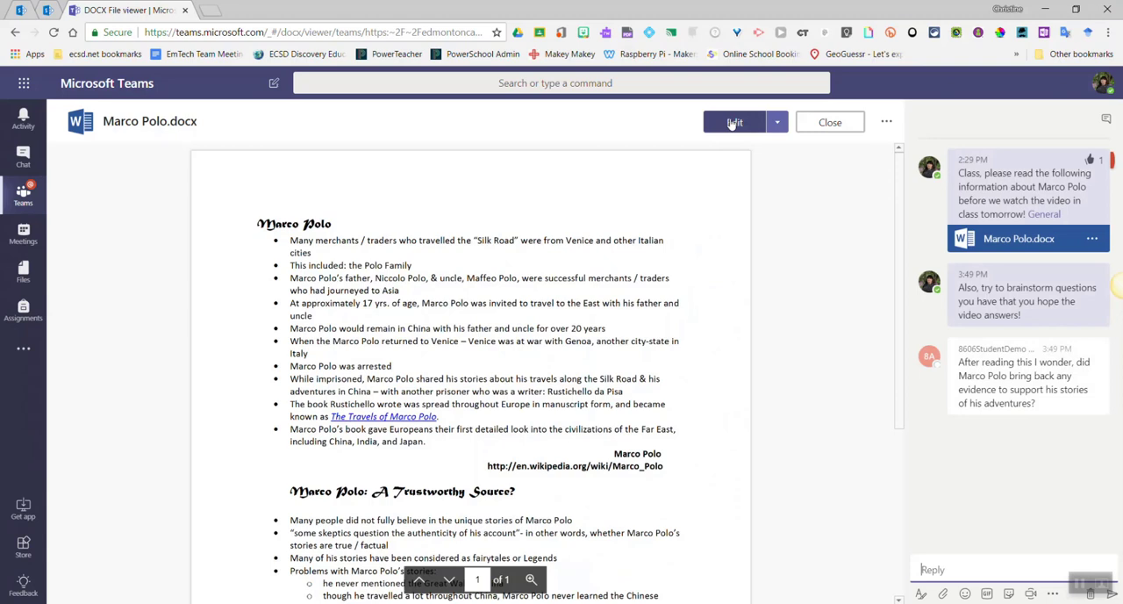
pyautogui.click(733, 122)
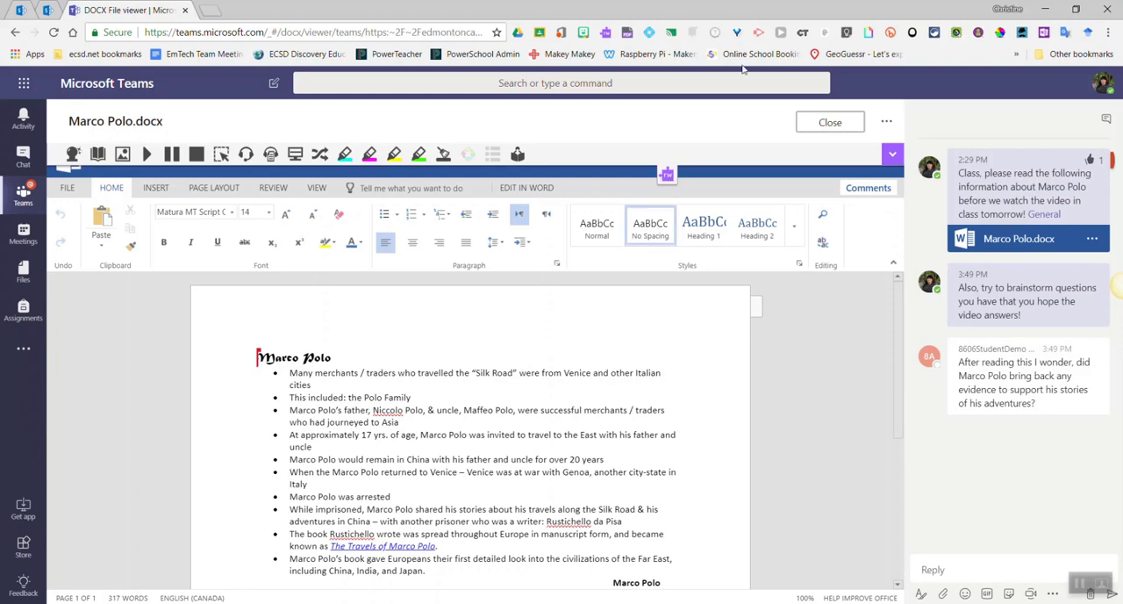
pyautogui.moveTo(886, 369)
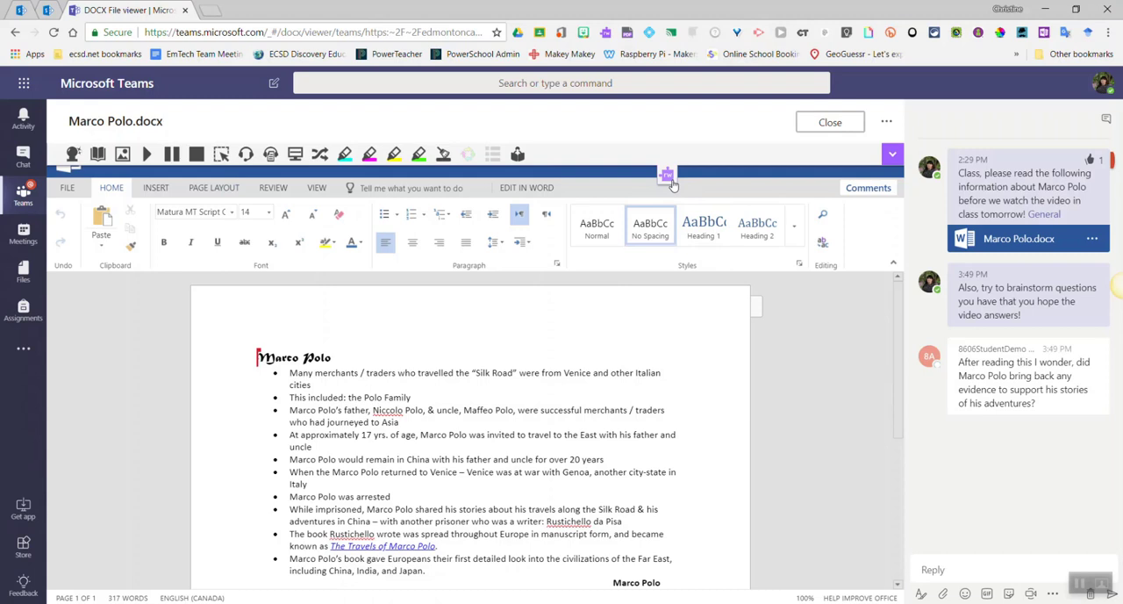
pyautogui.moveTo(671, 182)
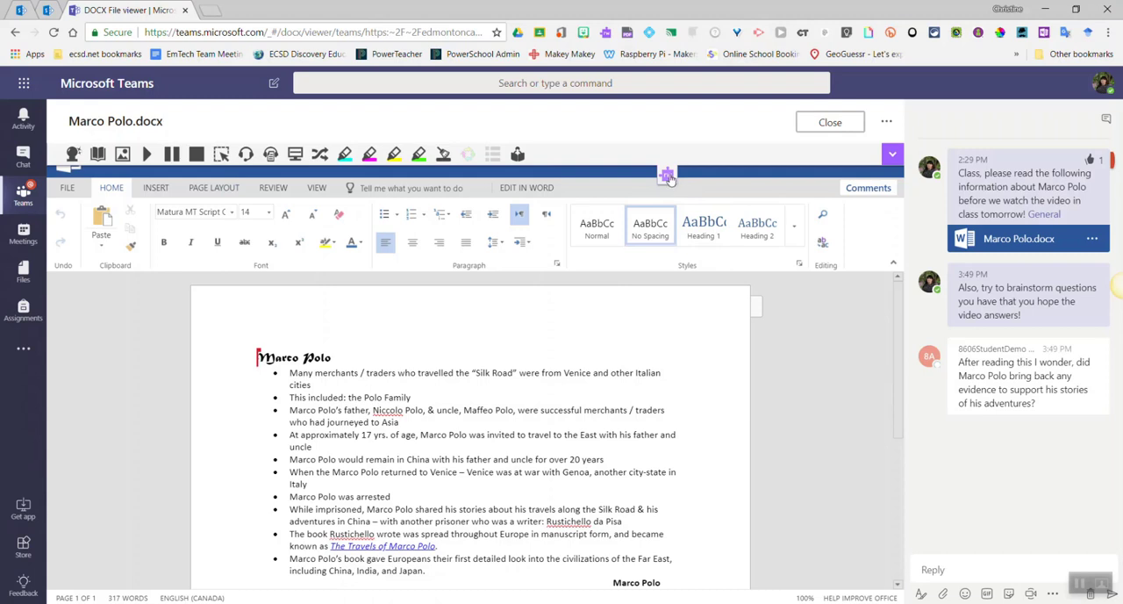
pyautogui.moveTo(667, 171)
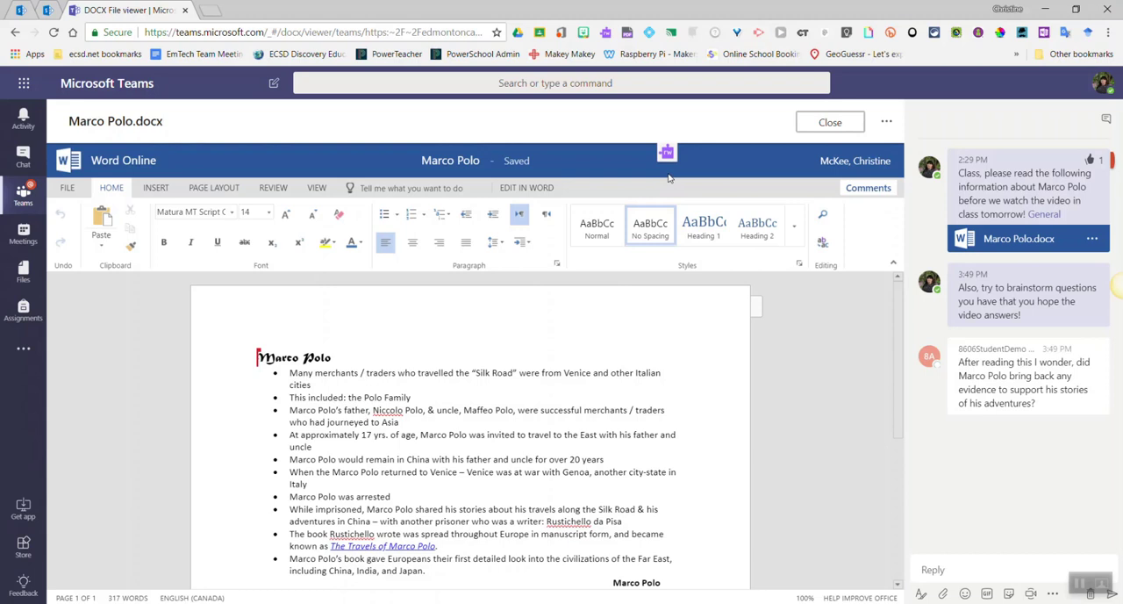
pyautogui.moveTo(405, 121)
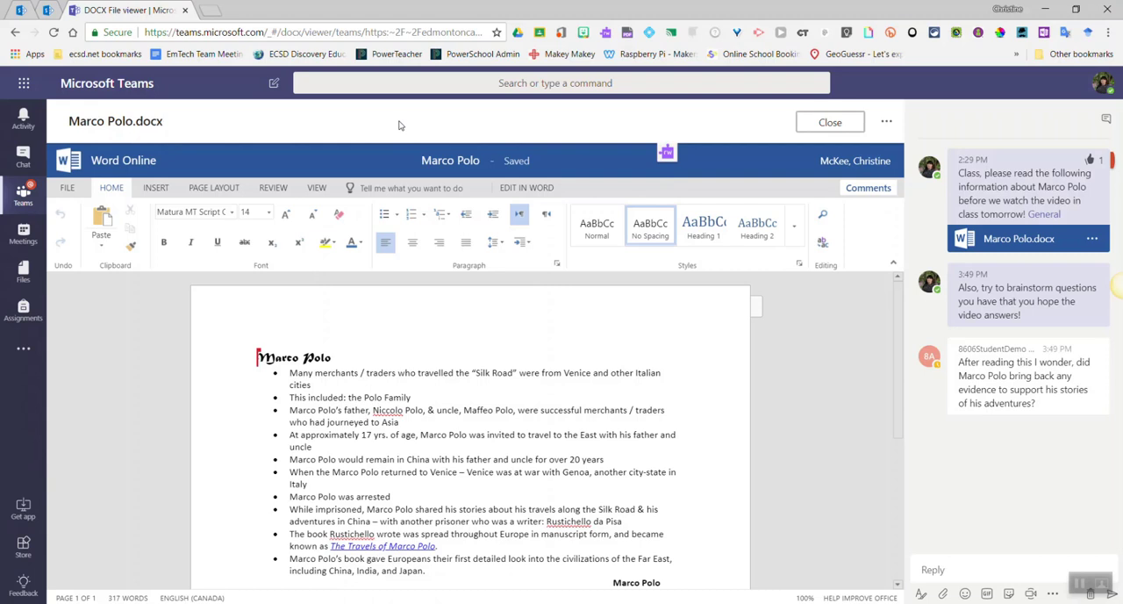
pyautogui.moveTo(311, 159)
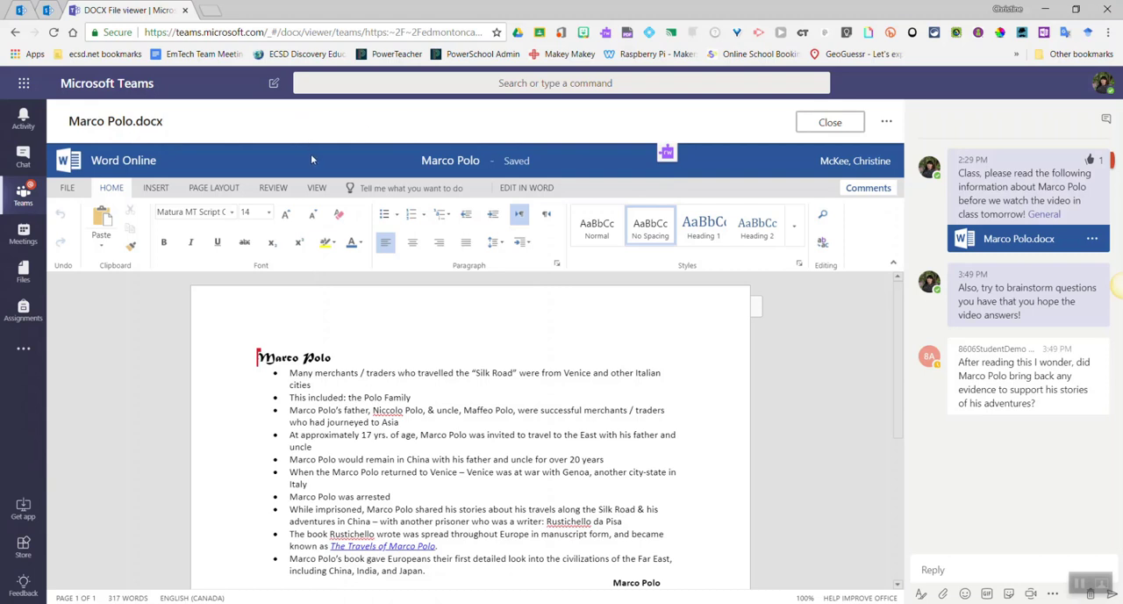
pyautogui.moveTo(312, 191)
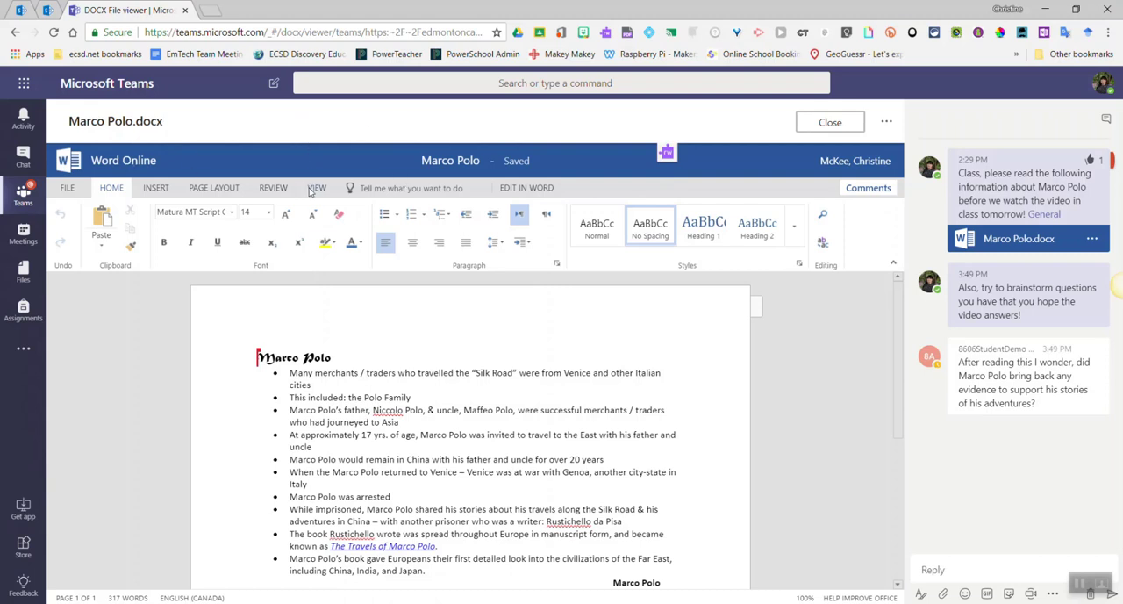
# Step: Open the Marco Polo document in Immersive Reader from the View menu
pyautogui.click(316, 187)
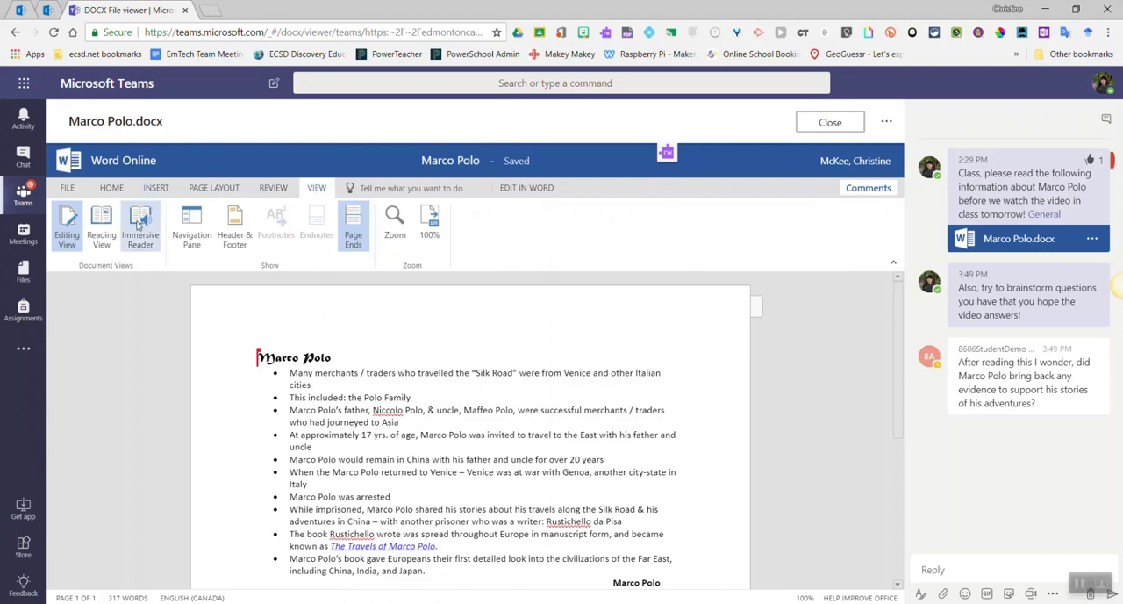
pyautogui.click(140, 223)
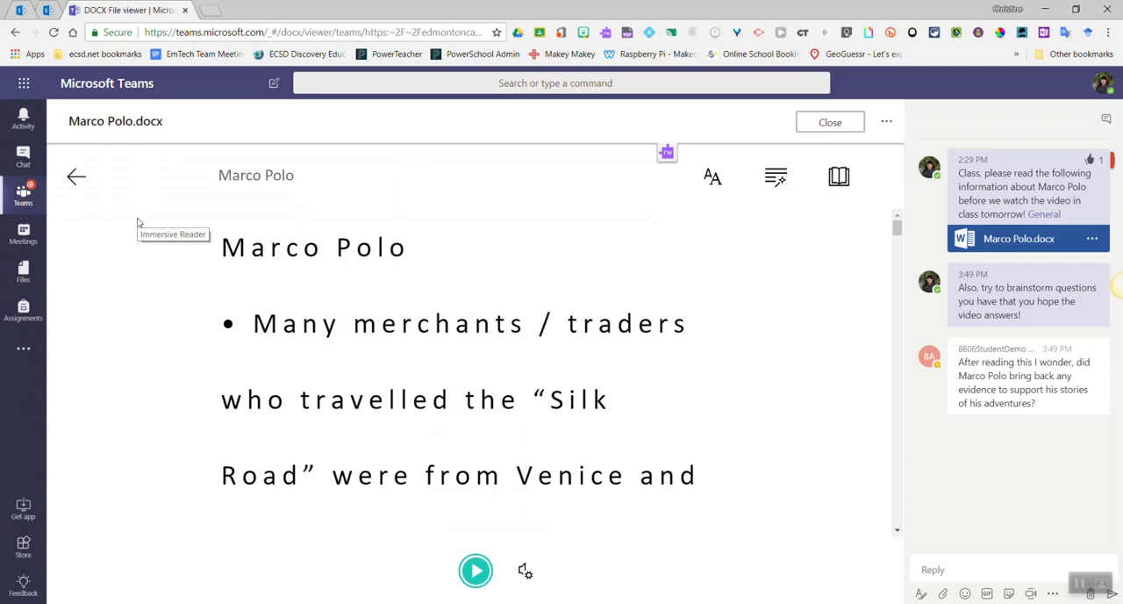
pyautogui.moveTo(303, 15)
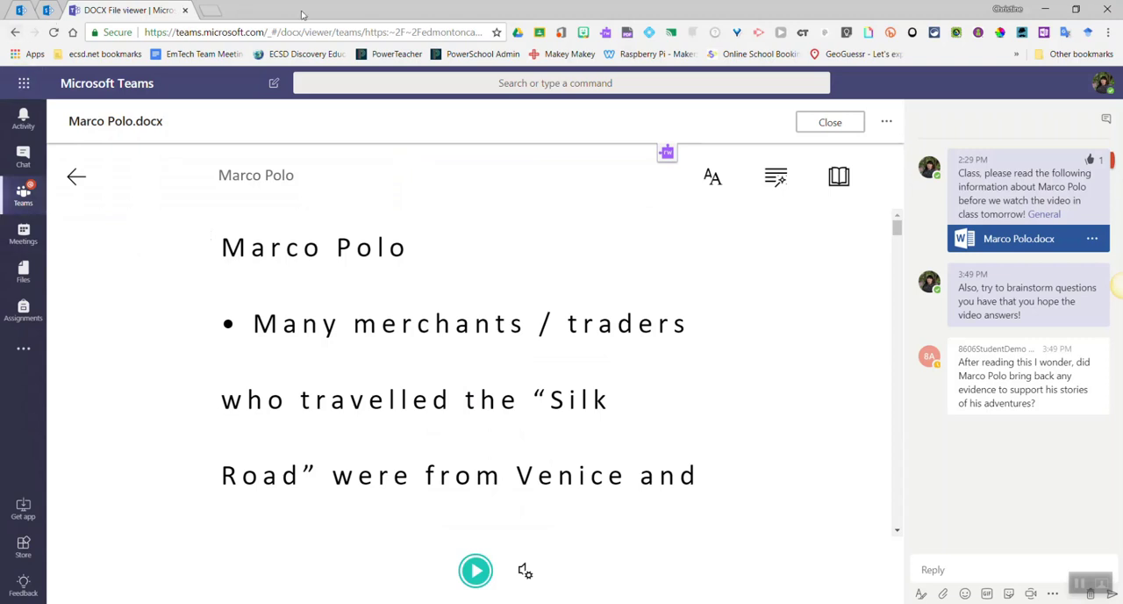
pyautogui.moveTo(483, 53)
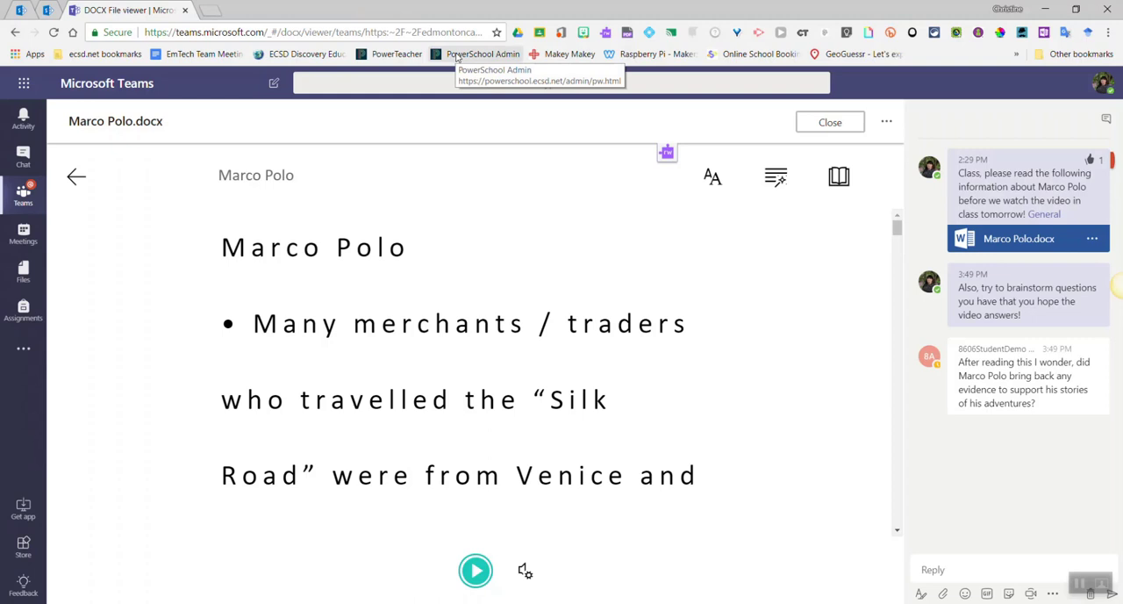
pyautogui.moveTo(416, 325)
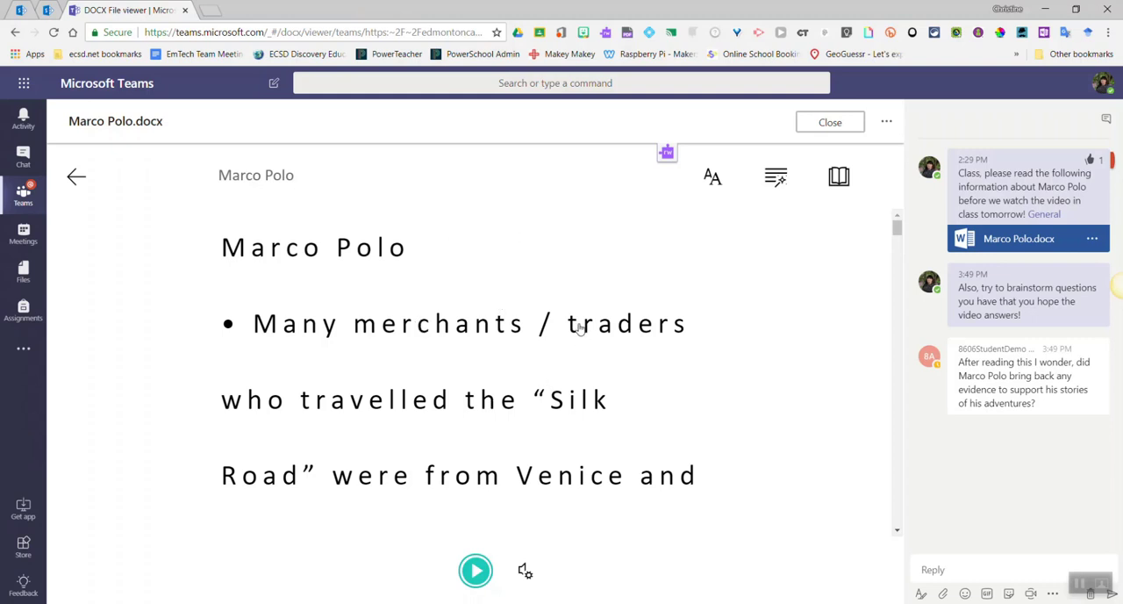
pyautogui.moveTo(498, 566)
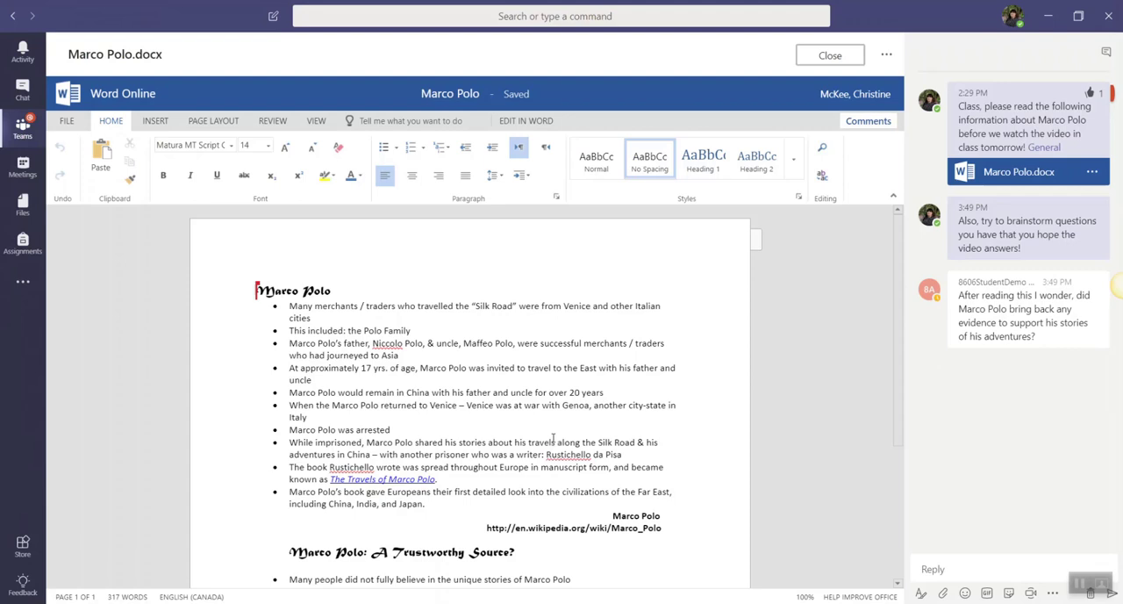
pyautogui.moveTo(761, 342)
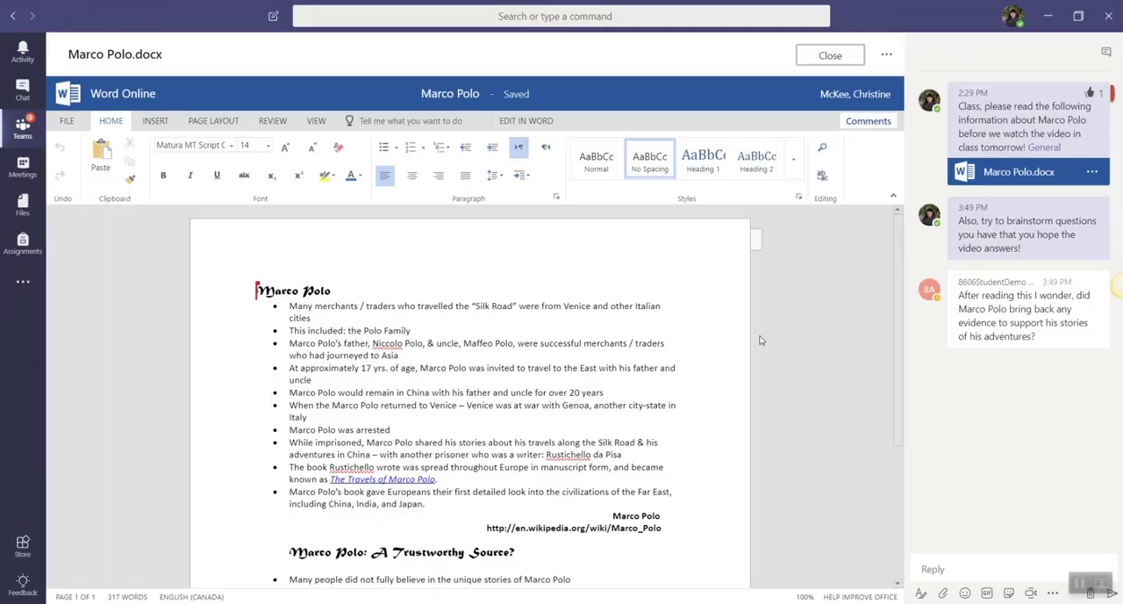
pyautogui.moveTo(763, 331)
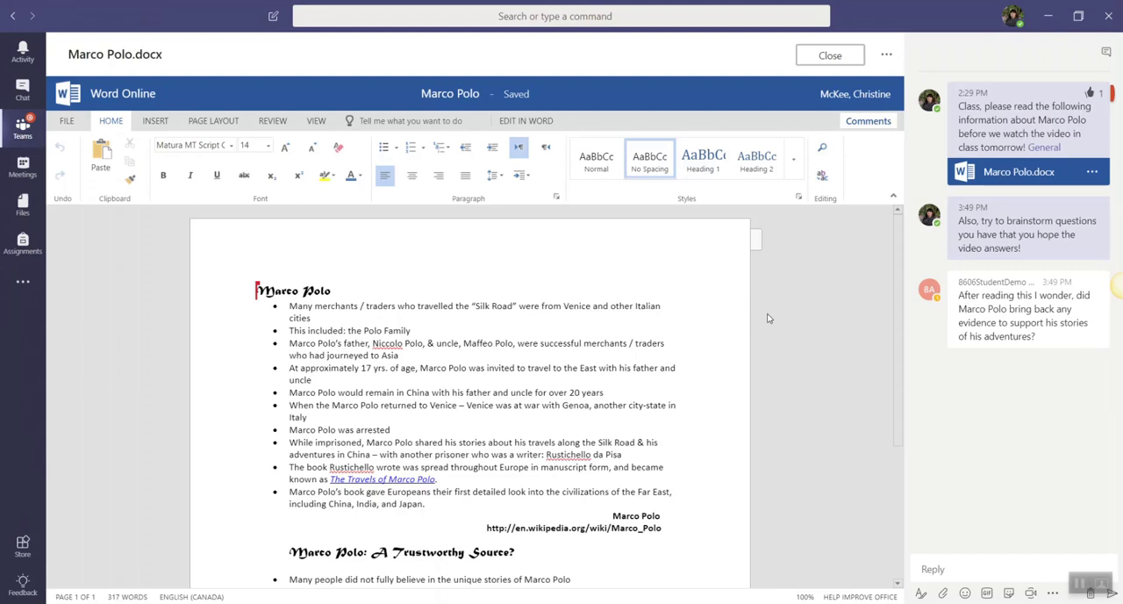
pyautogui.moveTo(1079, 61)
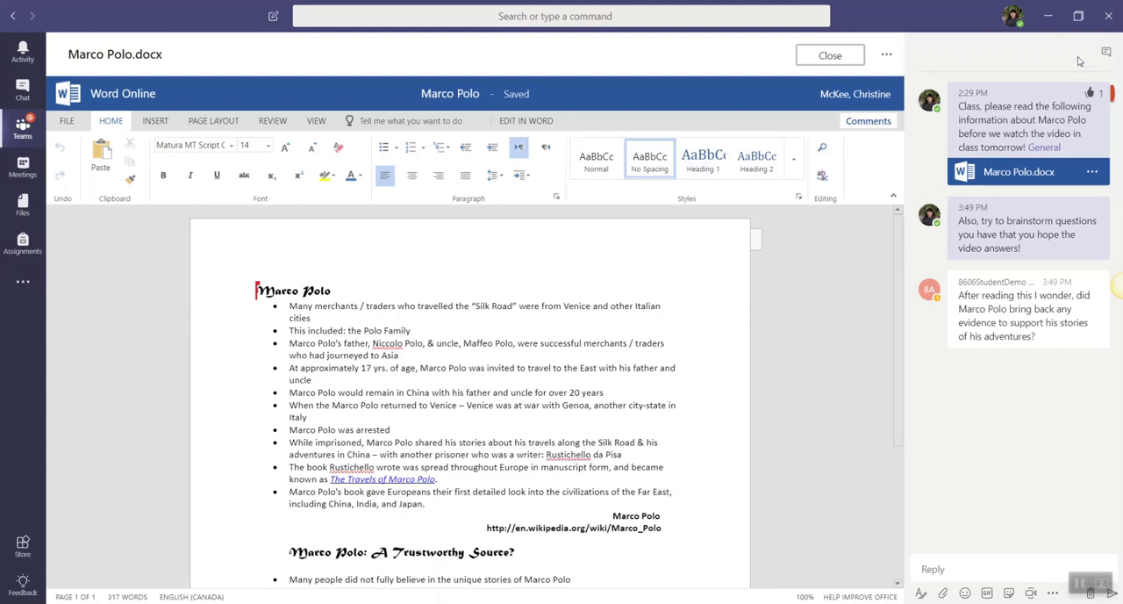
pyautogui.moveTo(1022, 59)
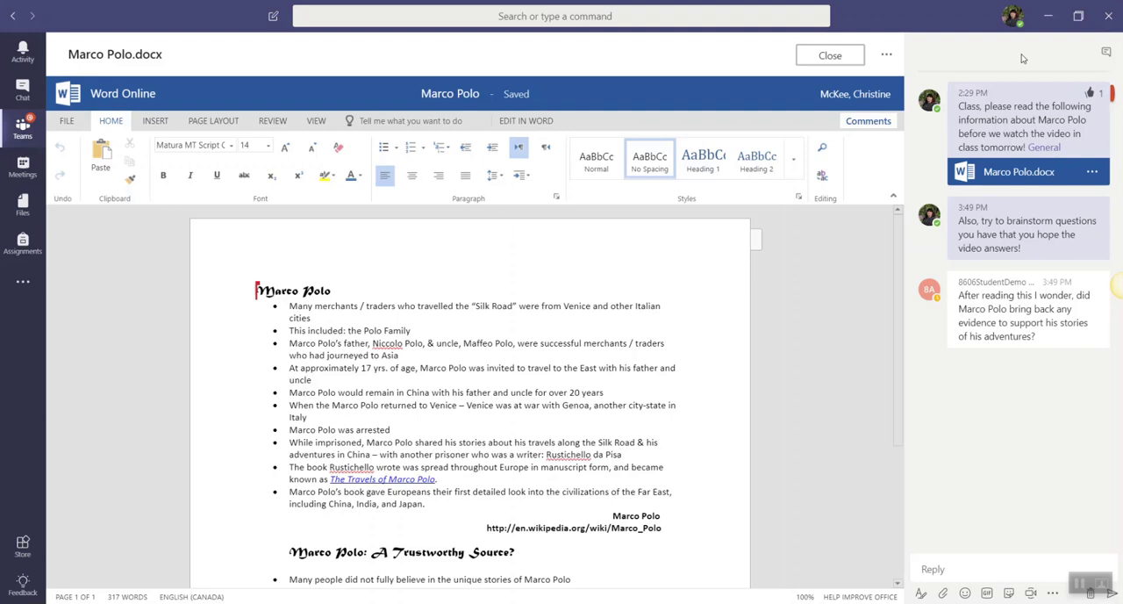
pyautogui.moveTo(1106, 51)
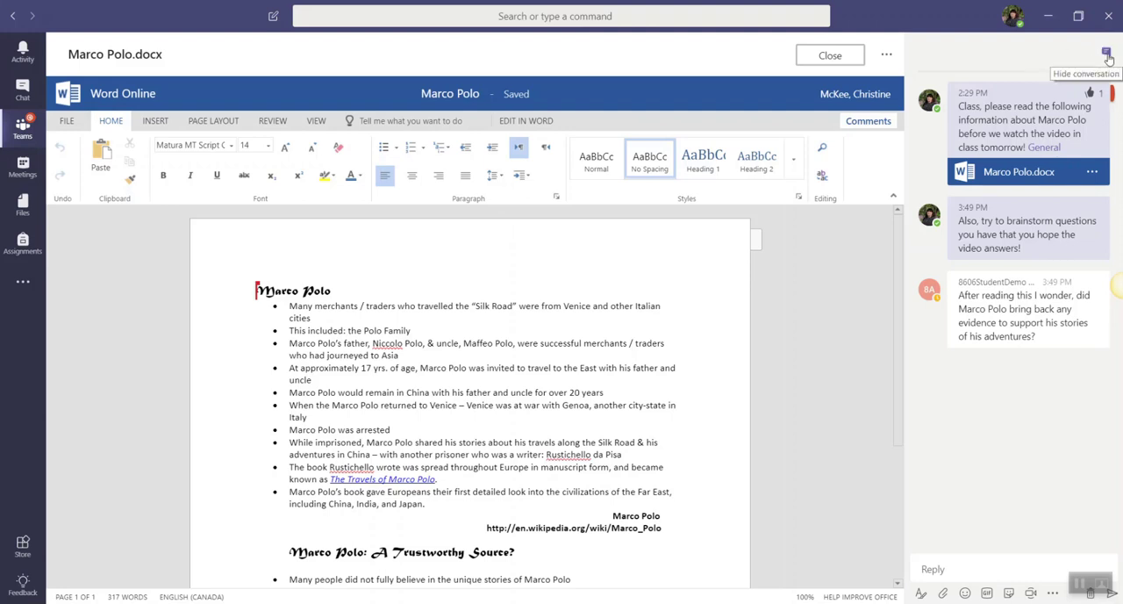
# Step: Hide the side conversation panel, then show it again beside the document
pyautogui.click(1107, 53)
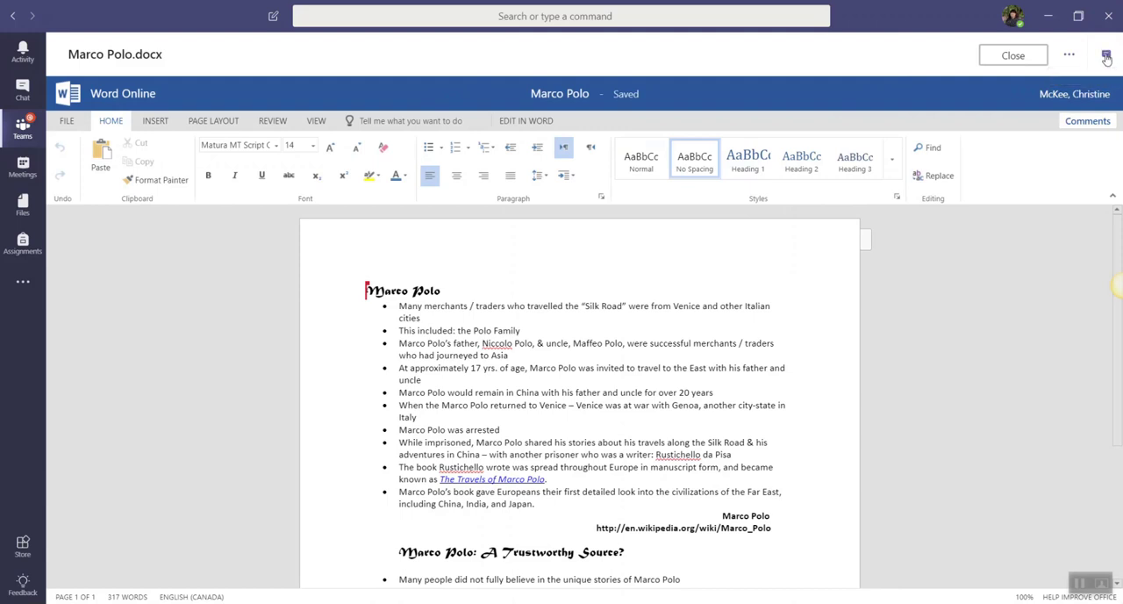
pyautogui.moveTo(1107, 55)
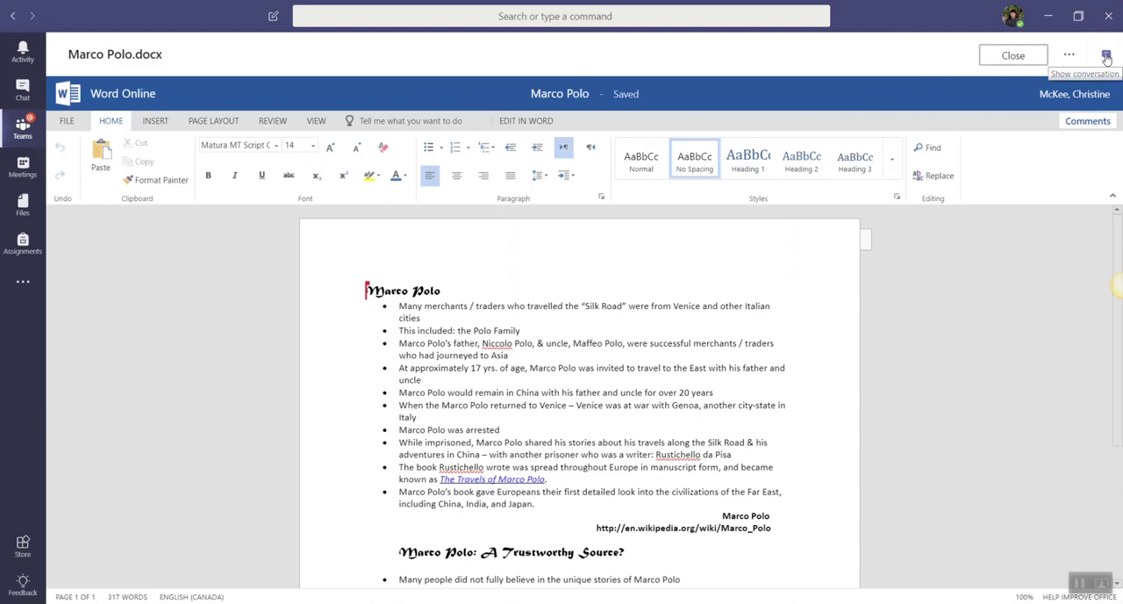
pyautogui.click(1107, 54)
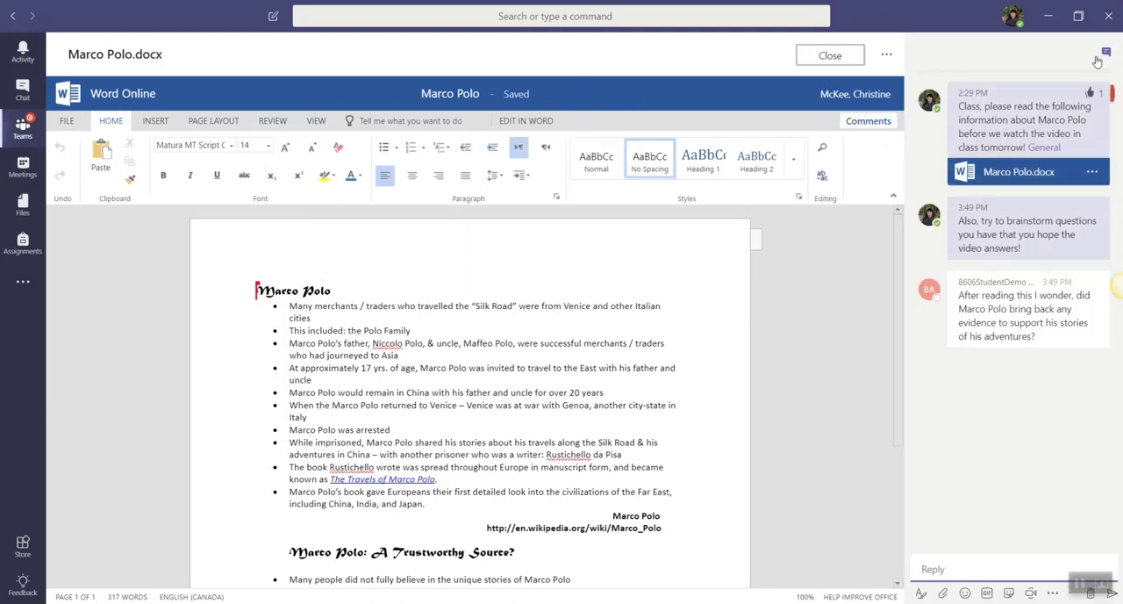
pyautogui.moveTo(1106, 51)
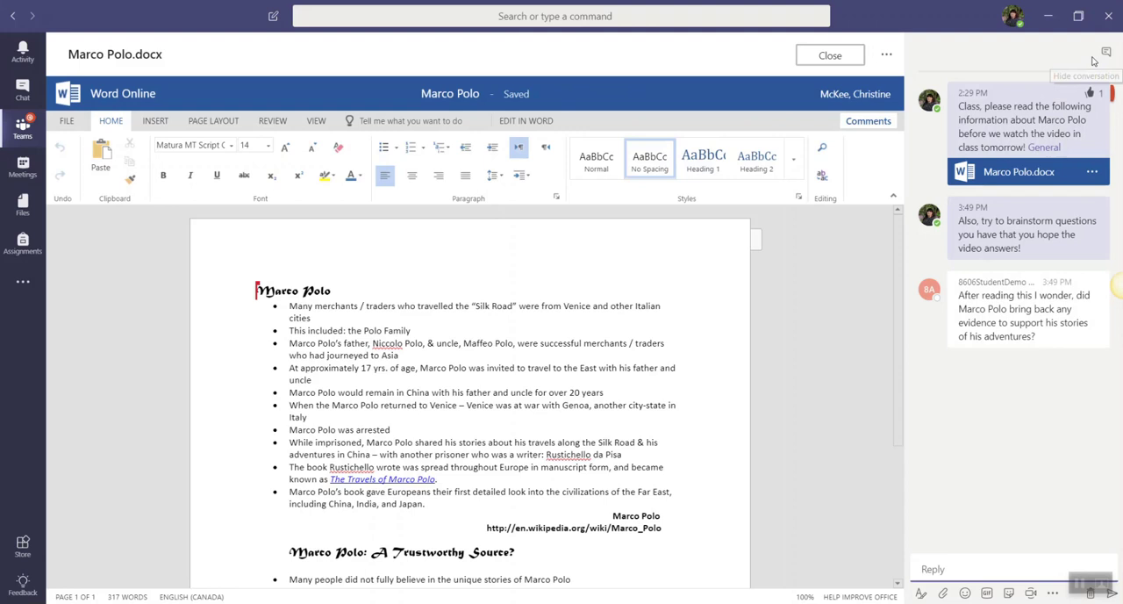
pyautogui.moveTo(1107, 51)
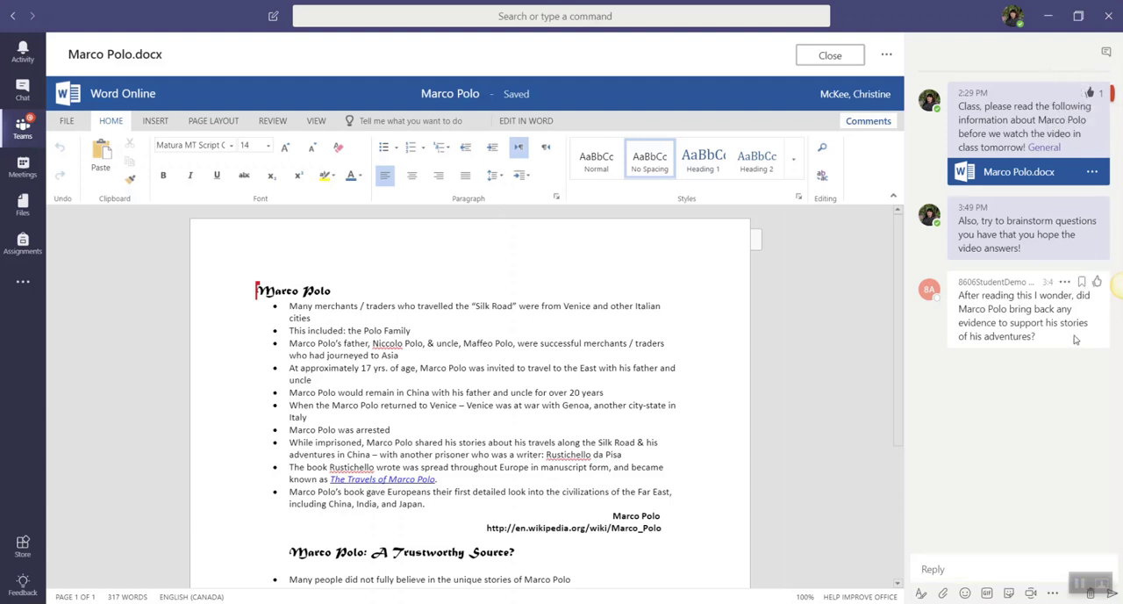
pyautogui.moveTo(1036, 391)
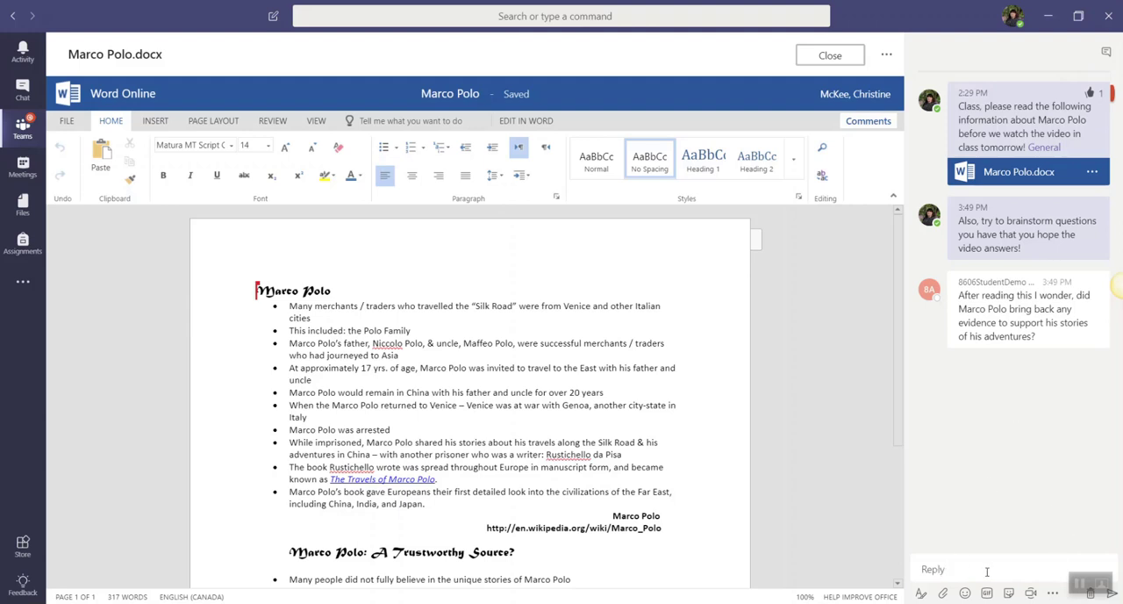
pyautogui.moveTo(1001, 524)
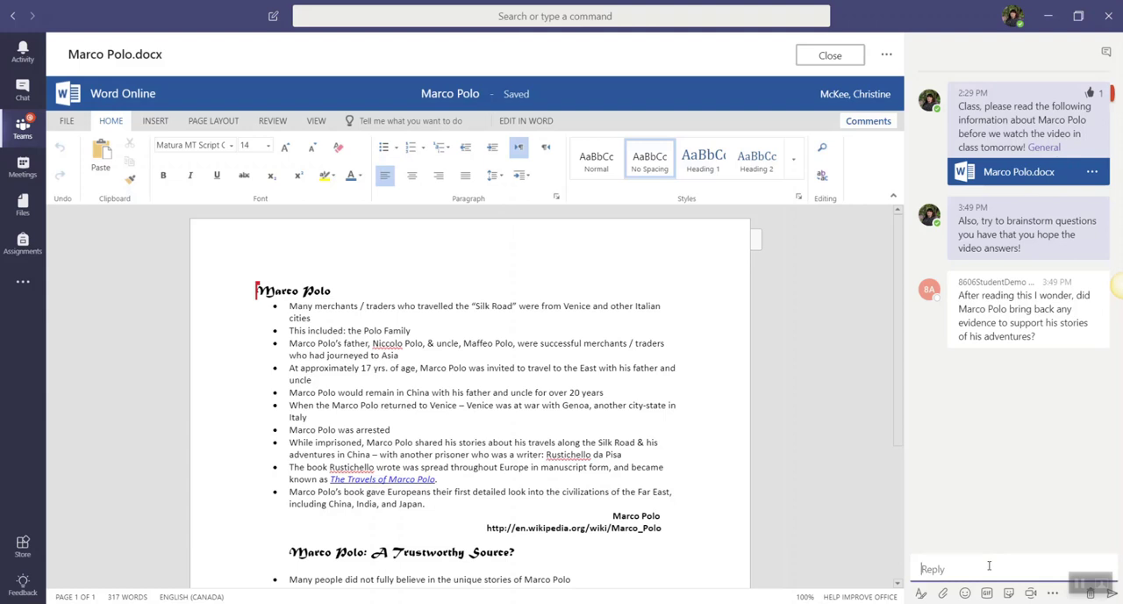
# Step: Reply 'Great Question!' to the student's question in the side chat
pyautogui.write('Great Question!')
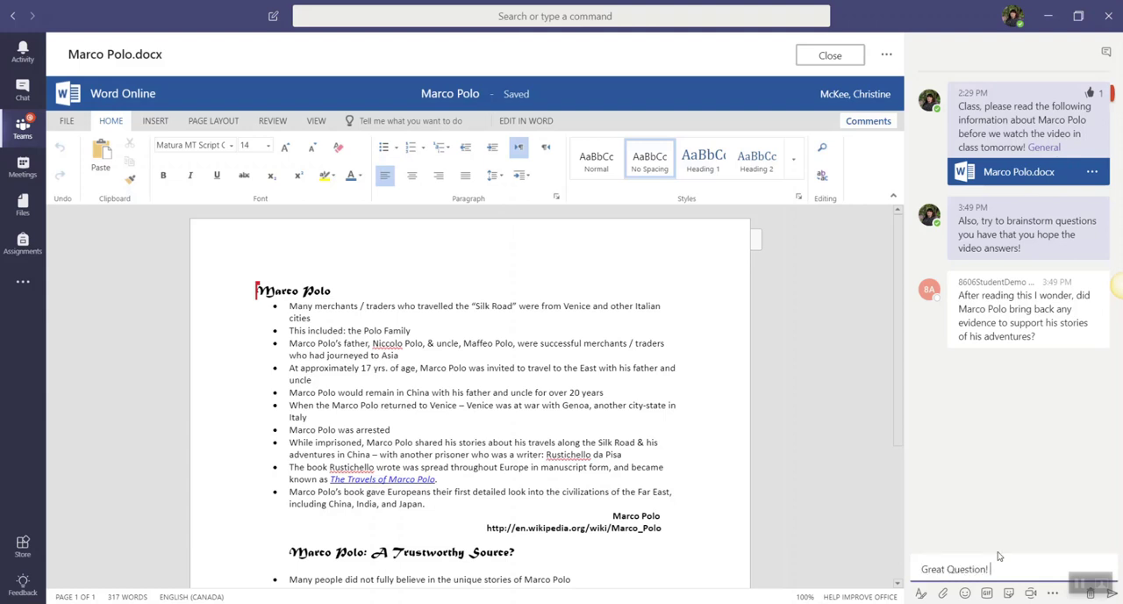
pyautogui.press('Return')
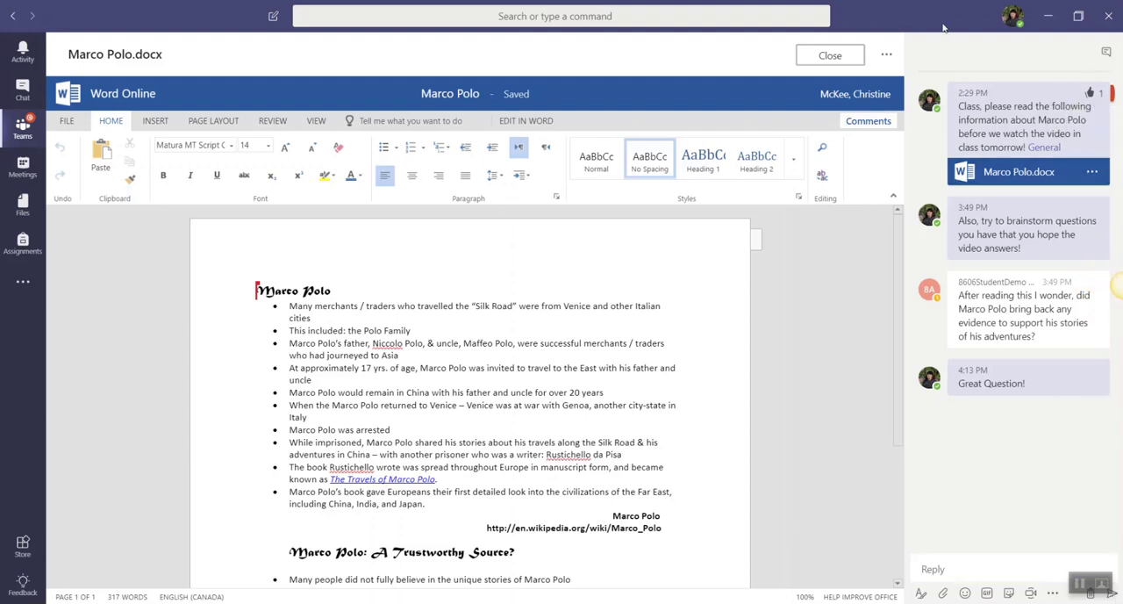
pyautogui.moveTo(830, 55)
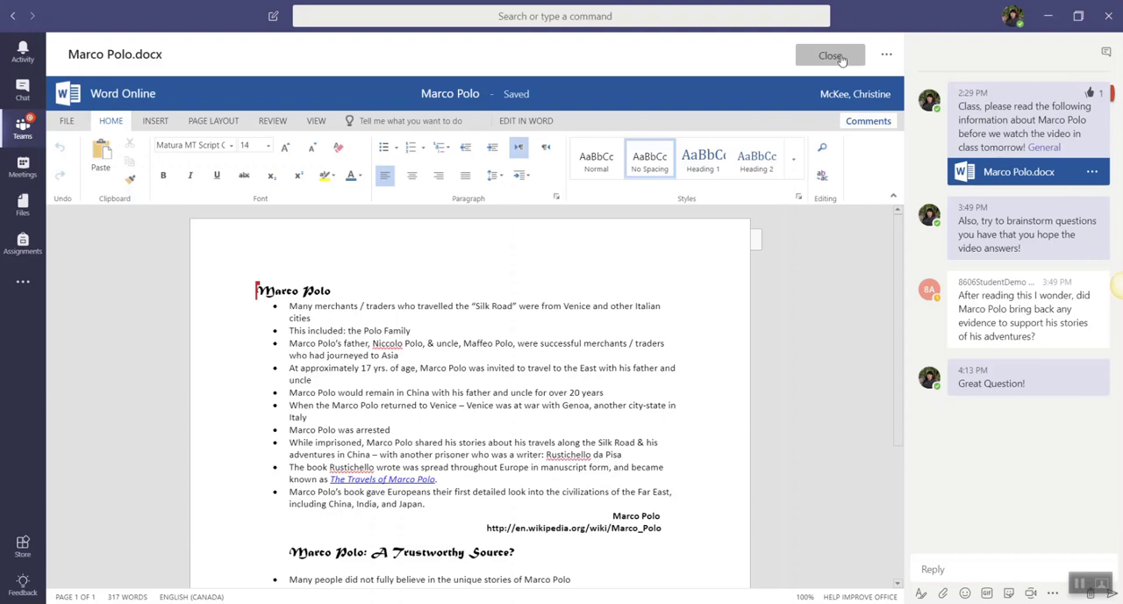
# Step: Close the document viewer and expand the Marco Polo post's full reply thread
pyautogui.click(829, 55)
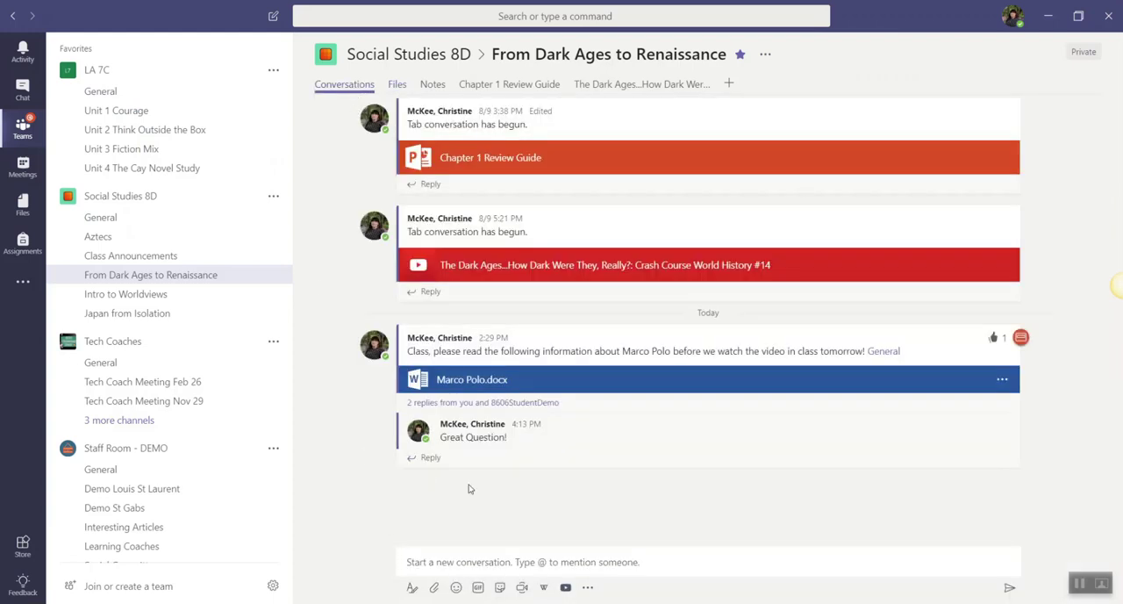
pyautogui.moveTo(590, 412)
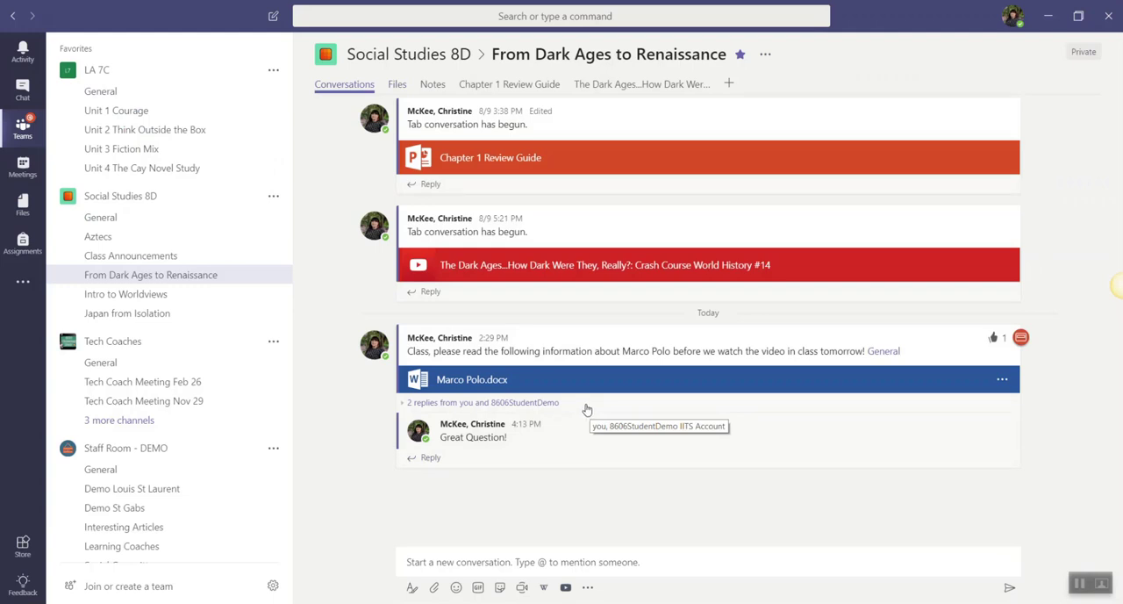
pyautogui.moveTo(598, 377)
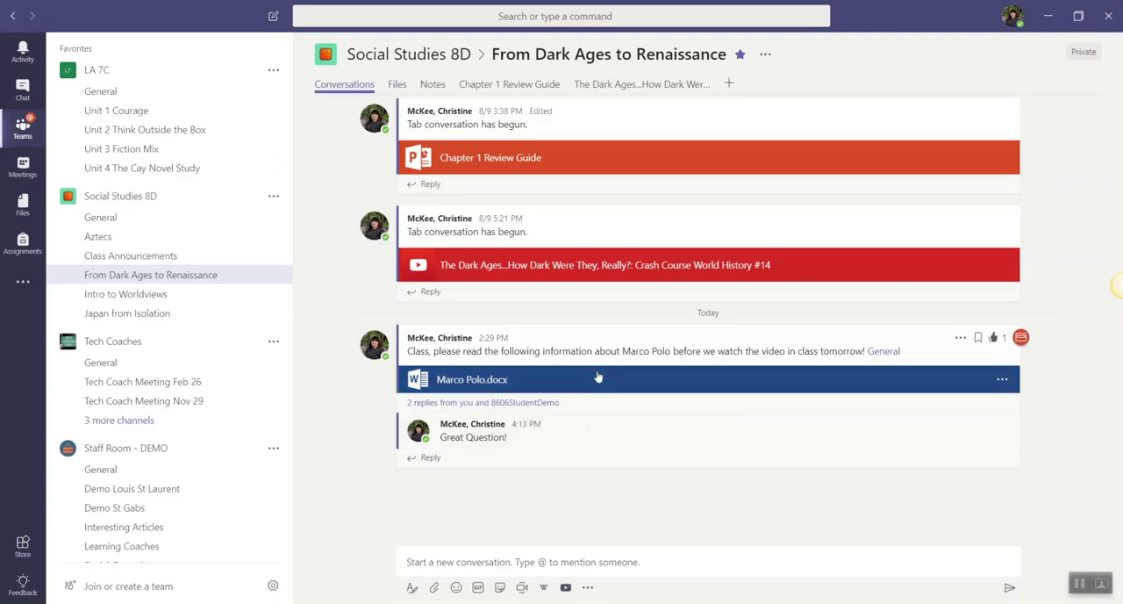
pyautogui.click(482, 402)
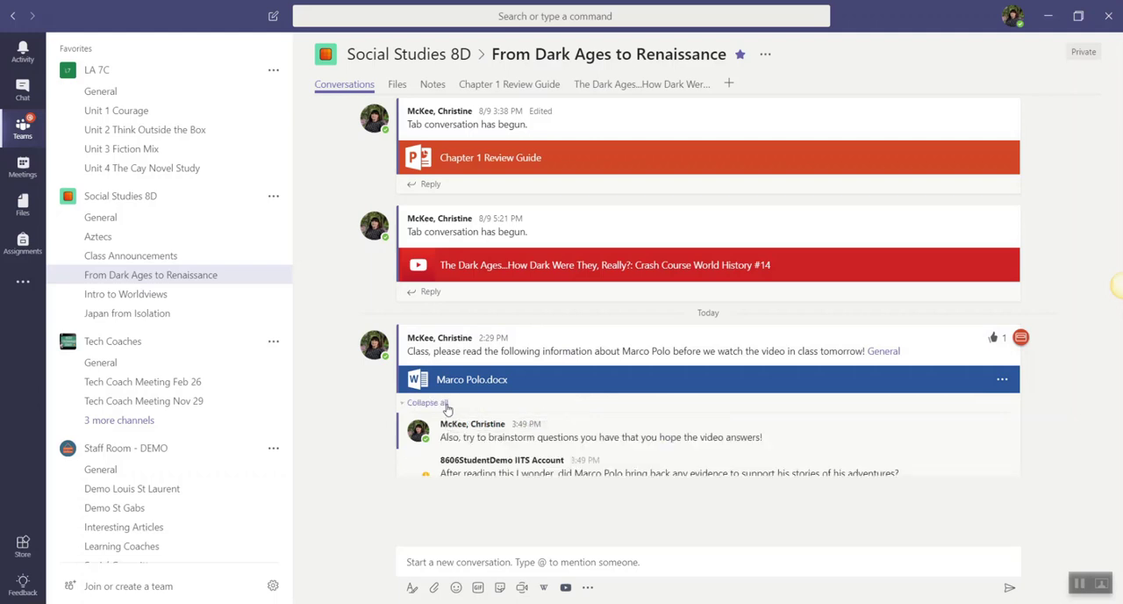